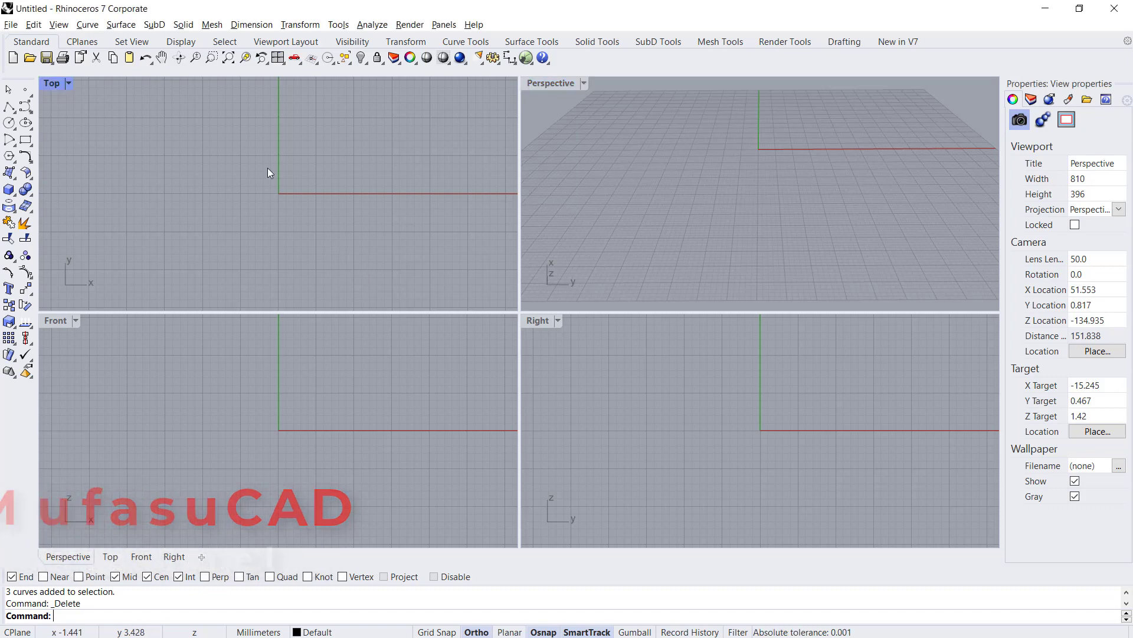
Step: Maximize the Top viewport so it fills the Rhino window
click(67, 84)
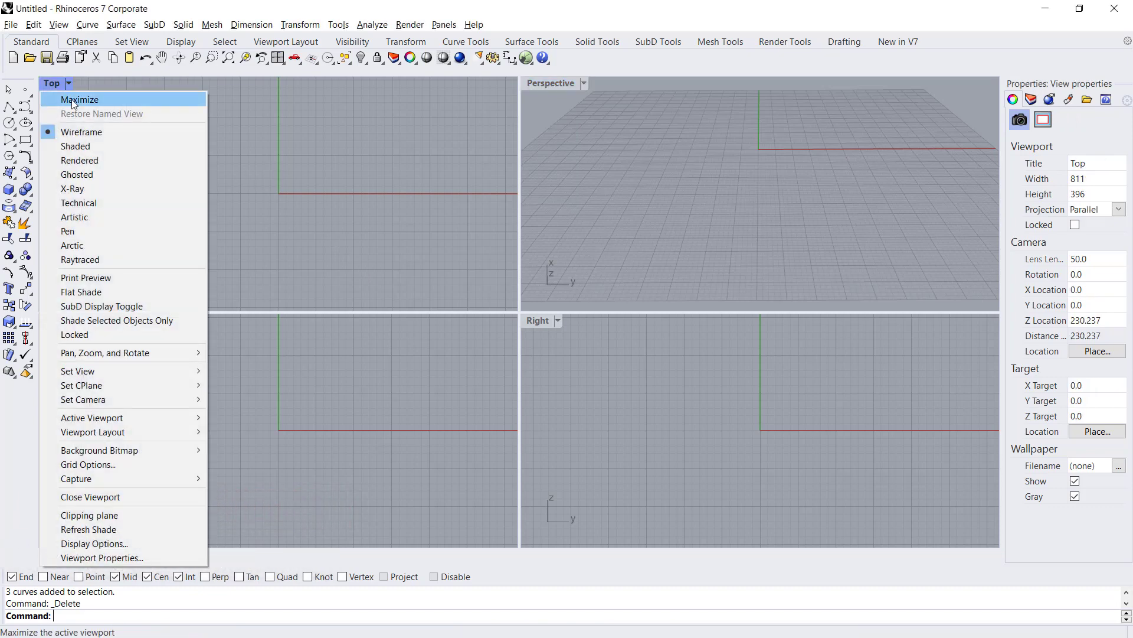
click(79, 99)
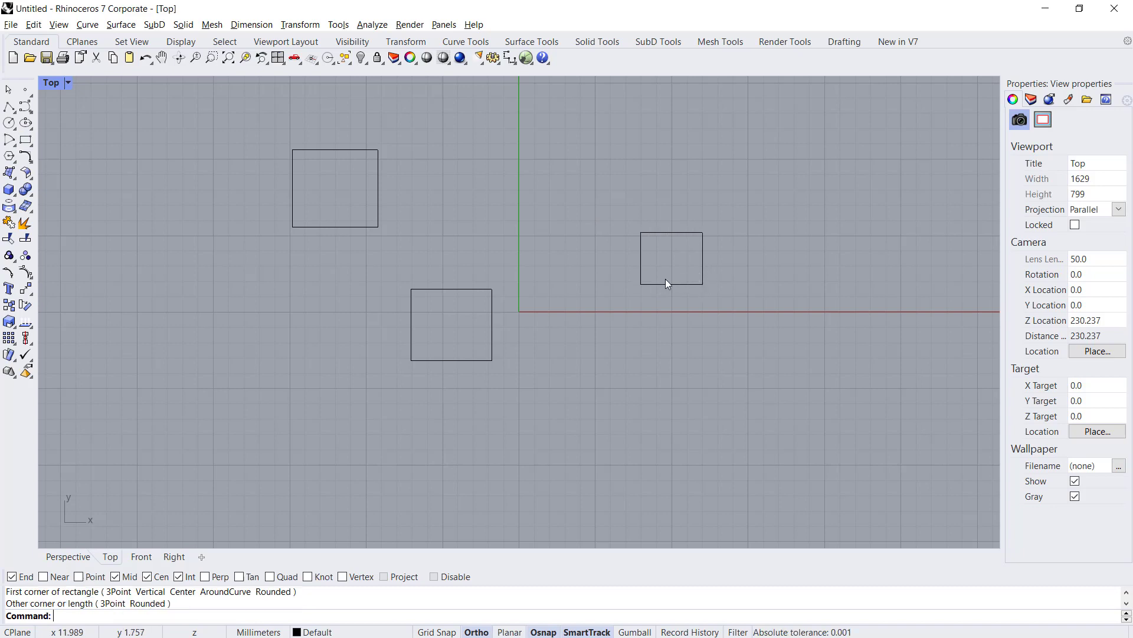
mouse_move(467, 212)
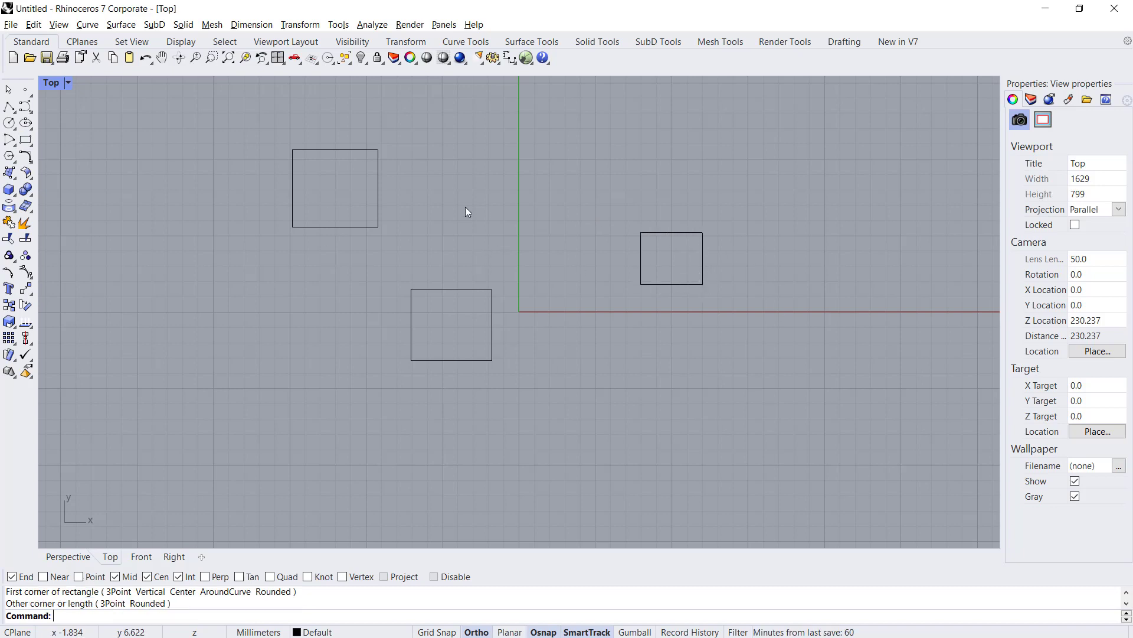
mouse_move(517, 262)
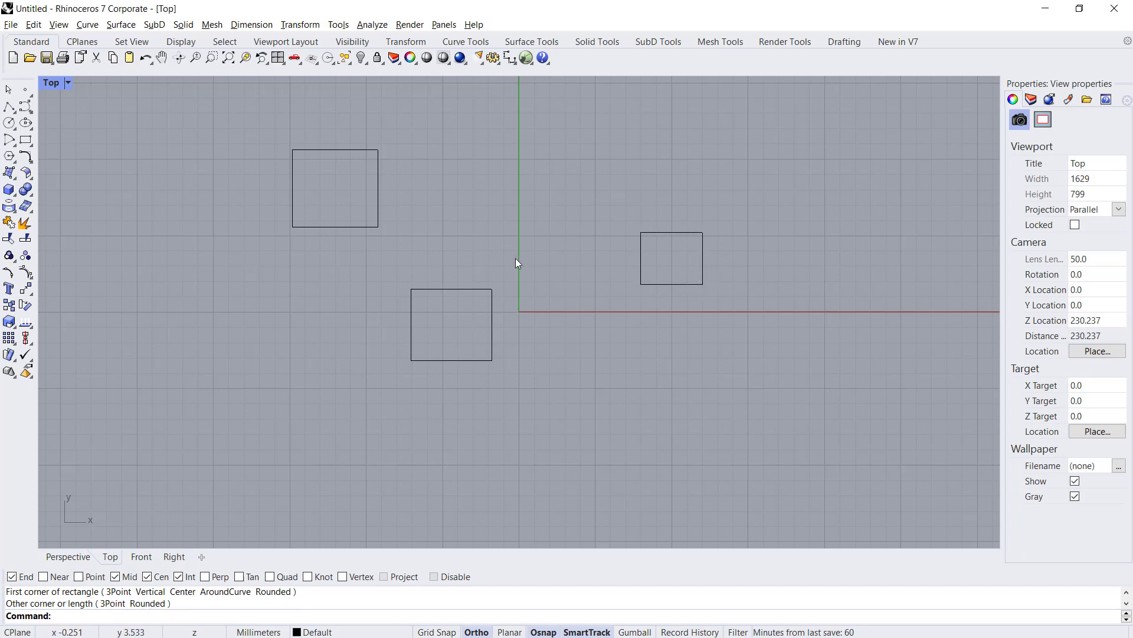
Step: Bring up the list of available toolbars from the toolbar area's context menu
right_click(600, 71)
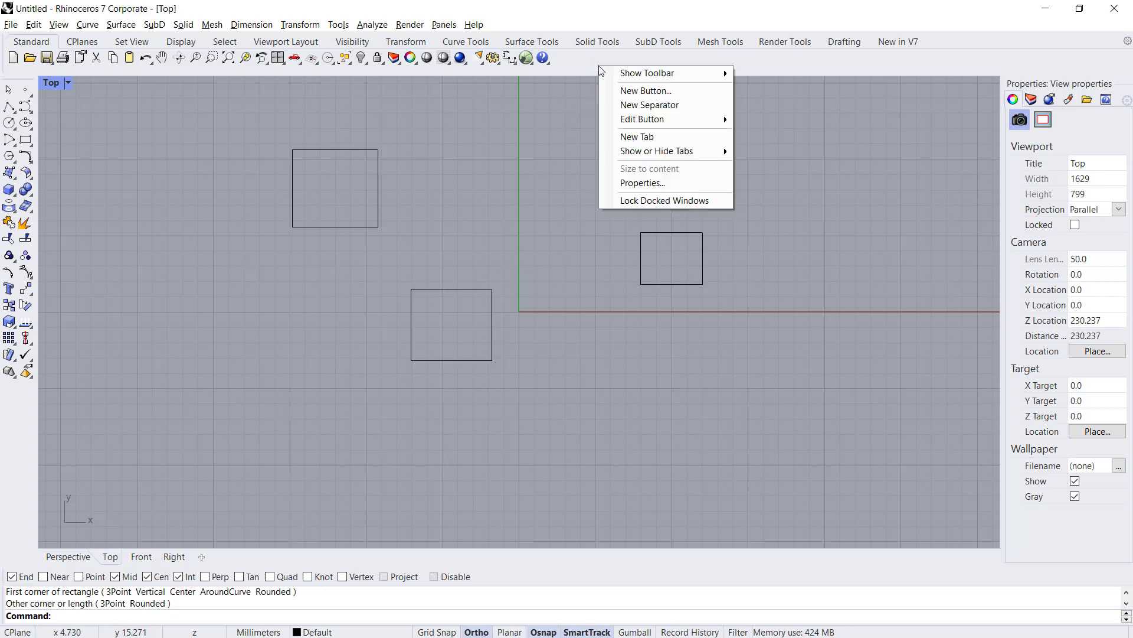
click(646, 72)
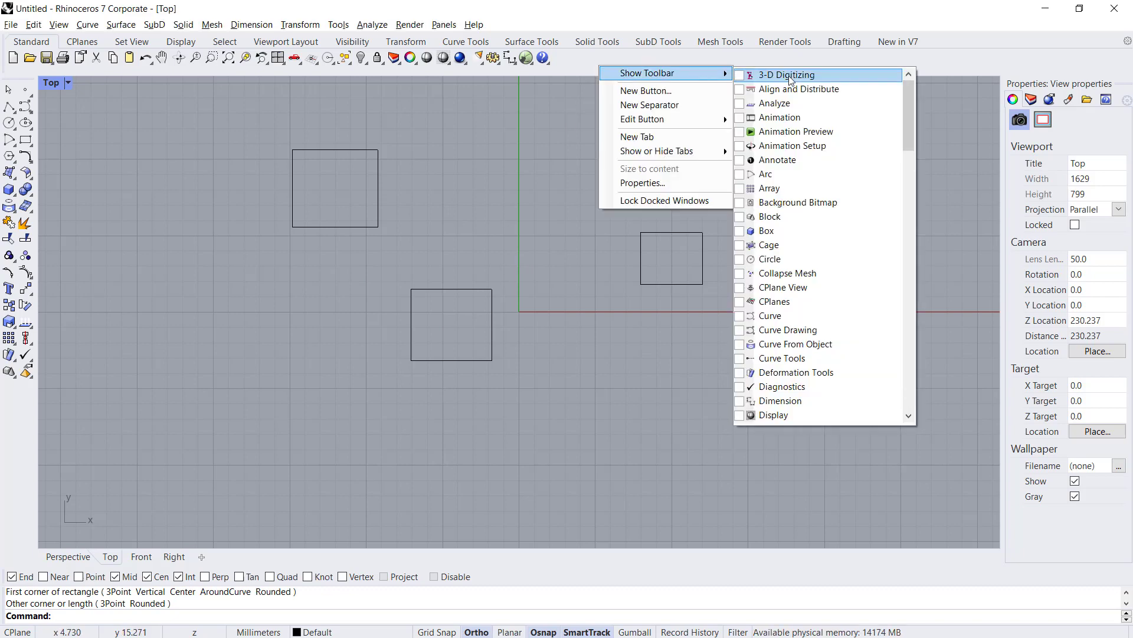
mouse_move(798, 88)
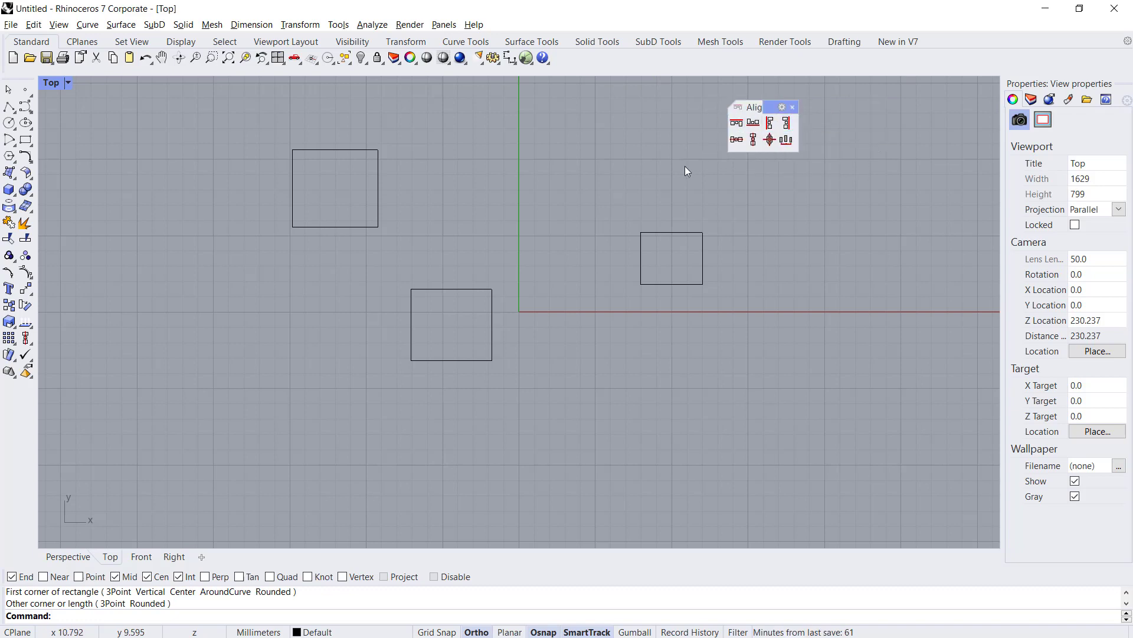
mouse_move(735, 122)
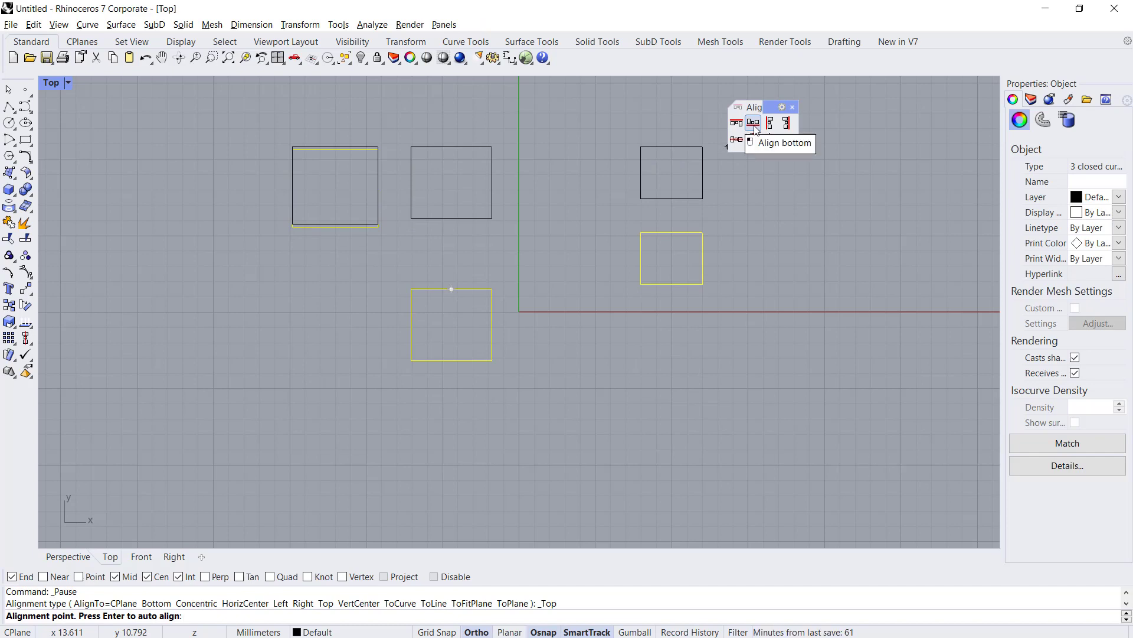
click(753, 122)
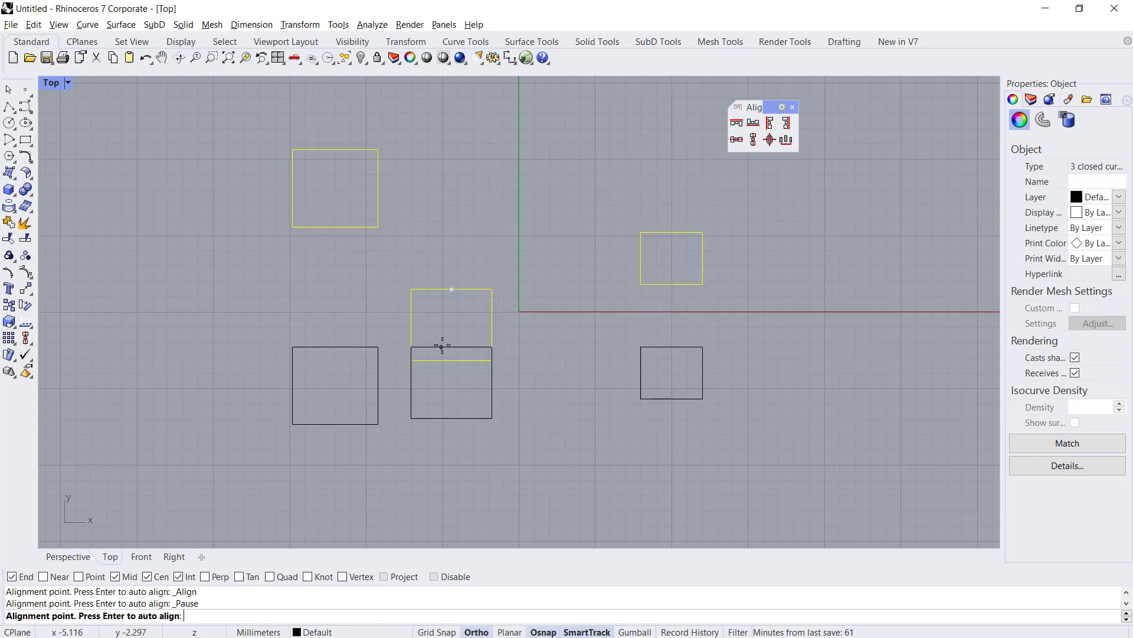
click(770, 122)
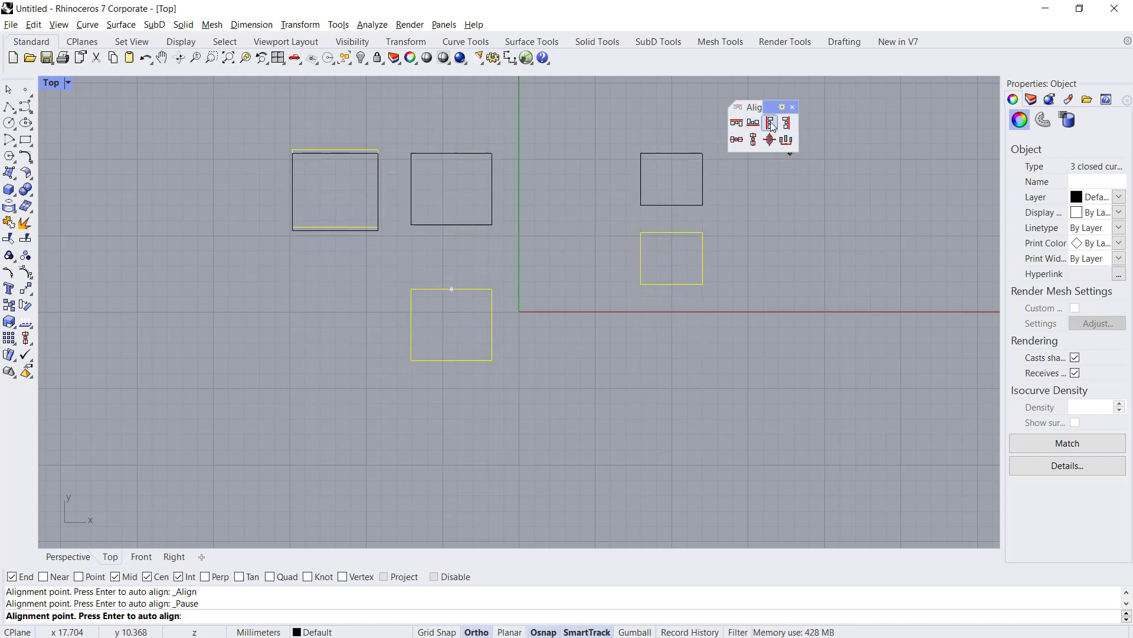
click(769, 122)
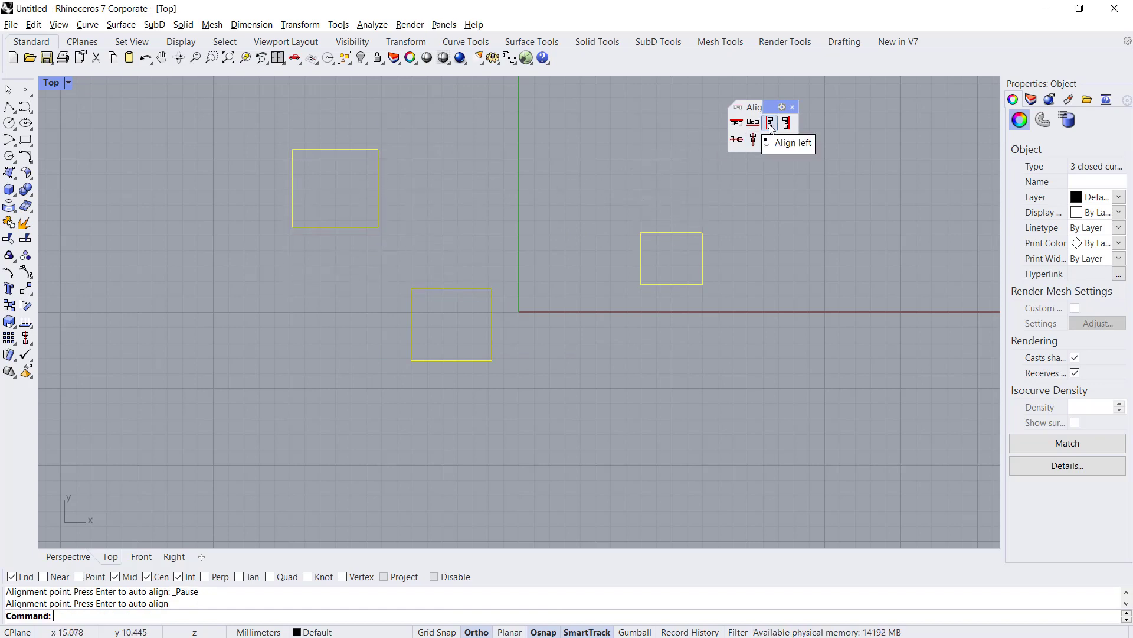
click(770, 121)
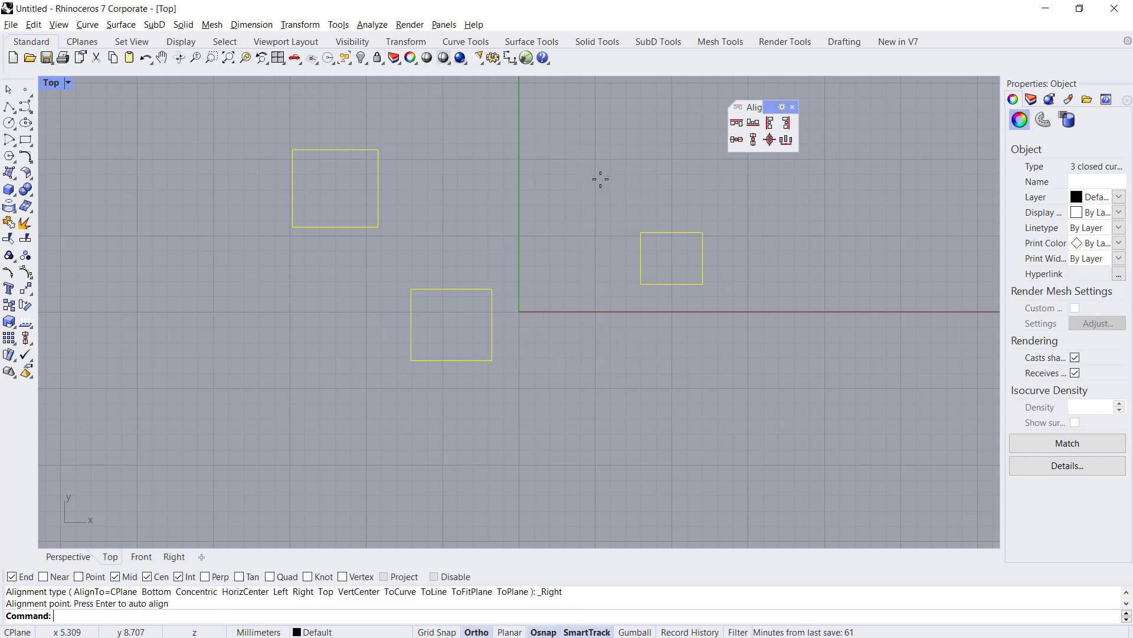
mouse_move(736, 140)
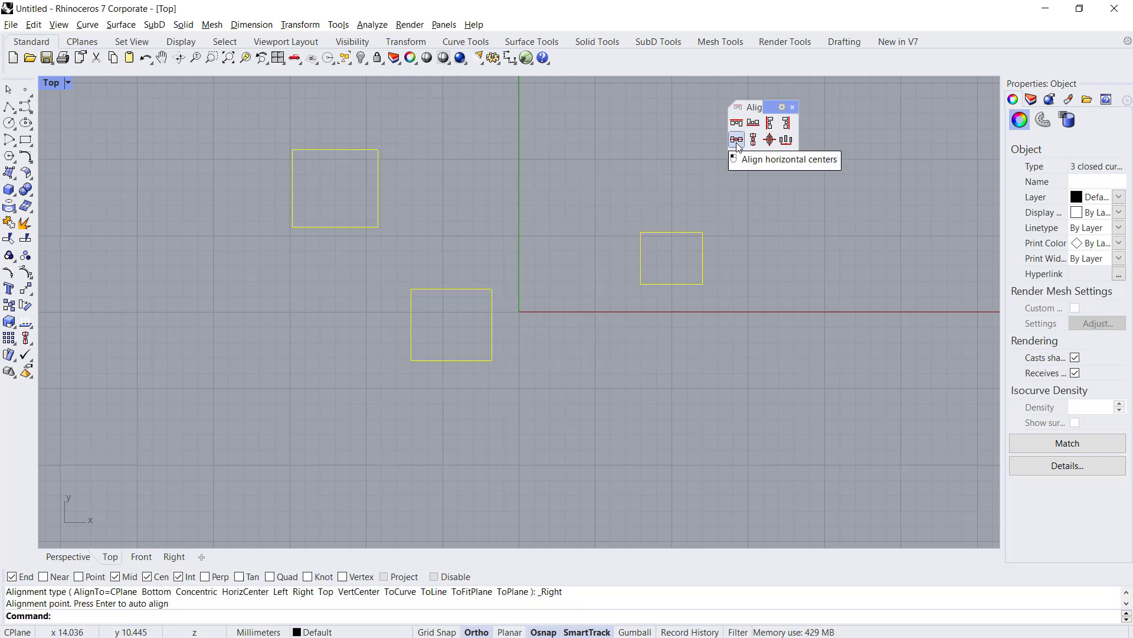
click(737, 140)
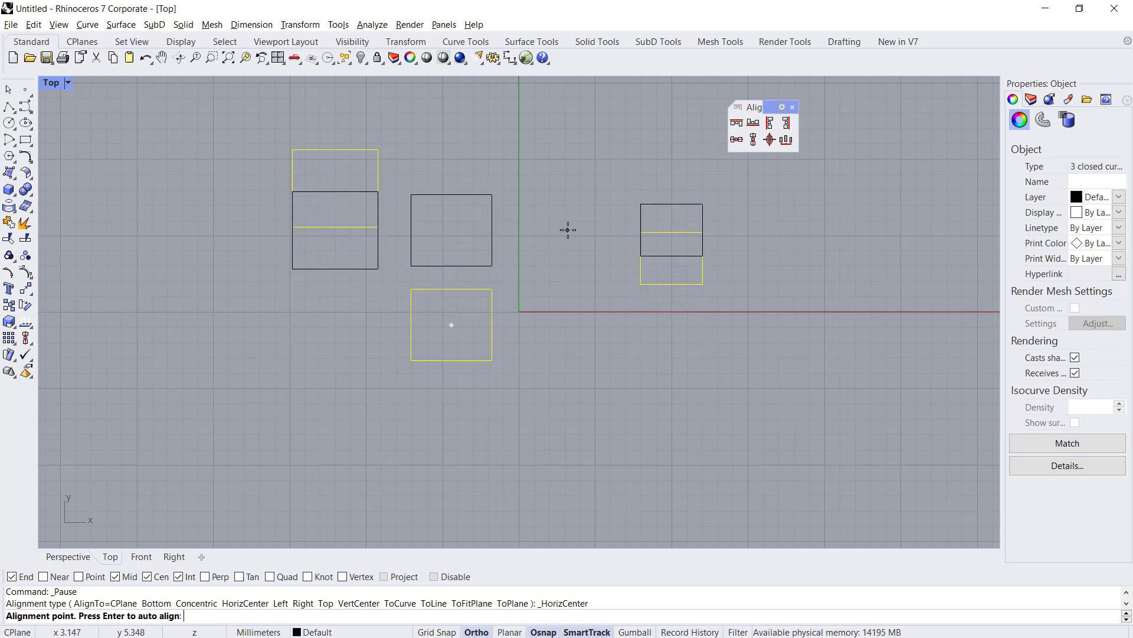
click(769, 139)
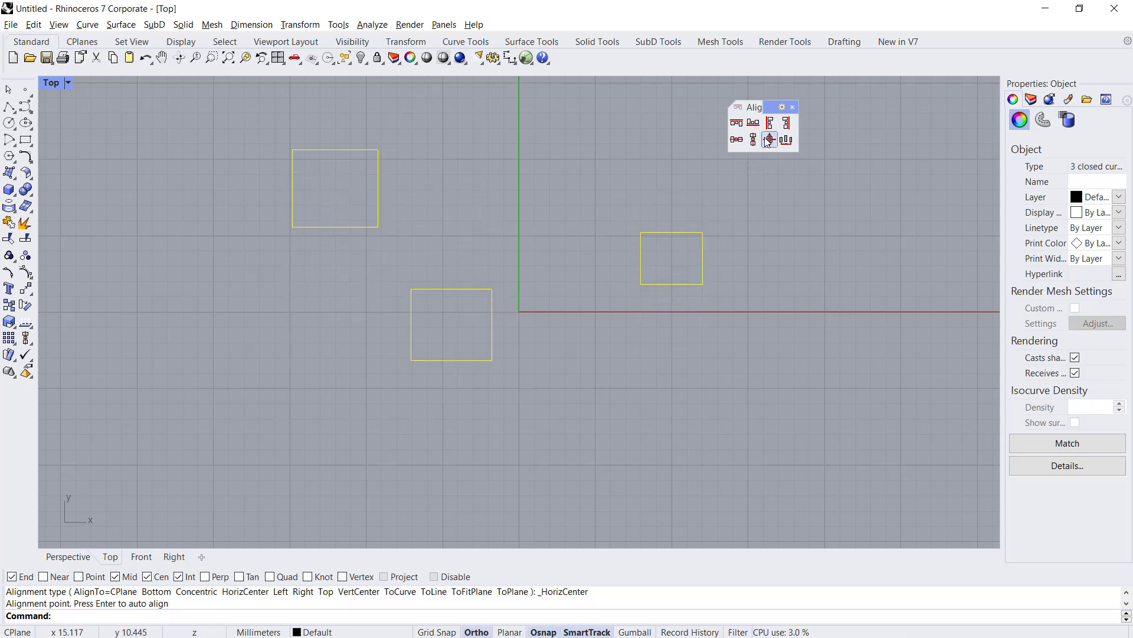
mouse_move(768, 139)
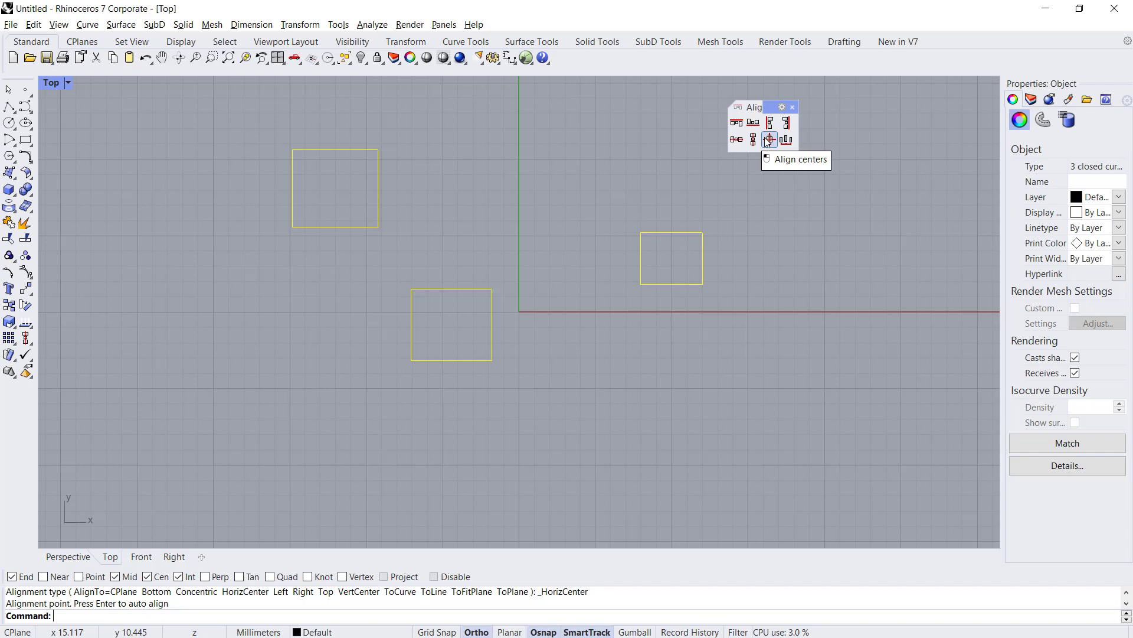
Step: Align the three rectangles' centres concentrically, then clear the selection
click(768, 139)
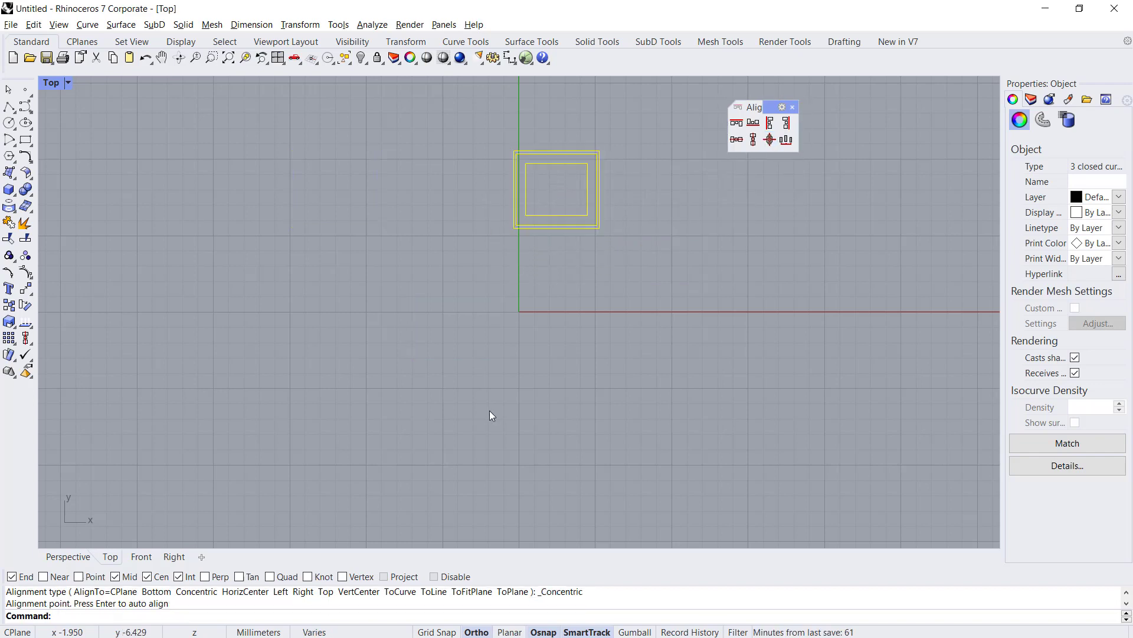
click(672, 248)
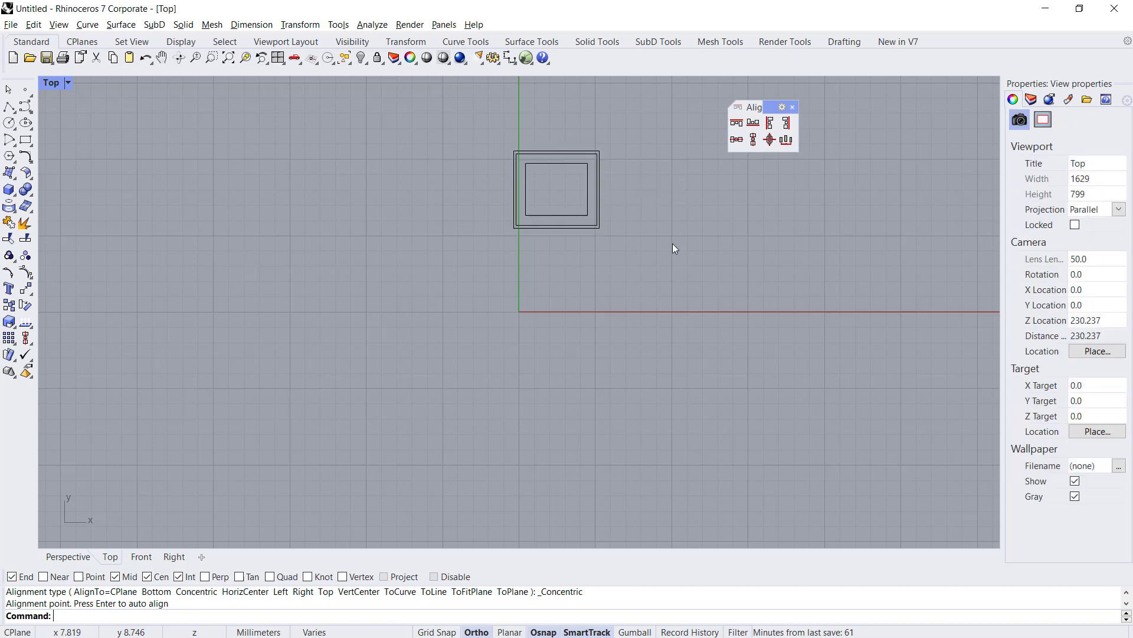
mouse_move(620, 273)
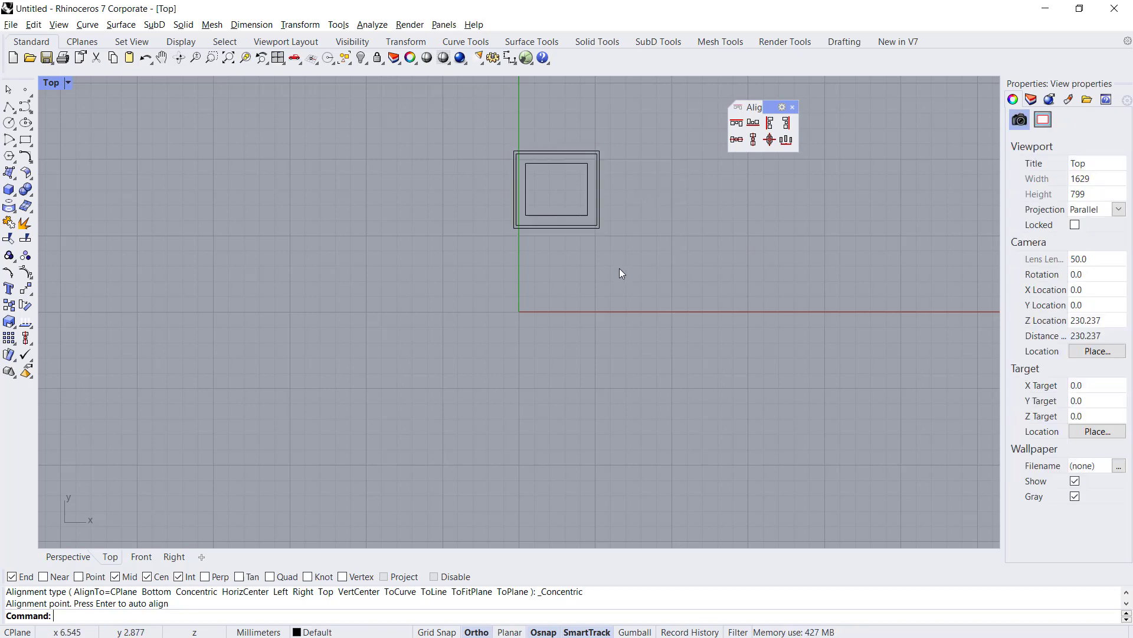